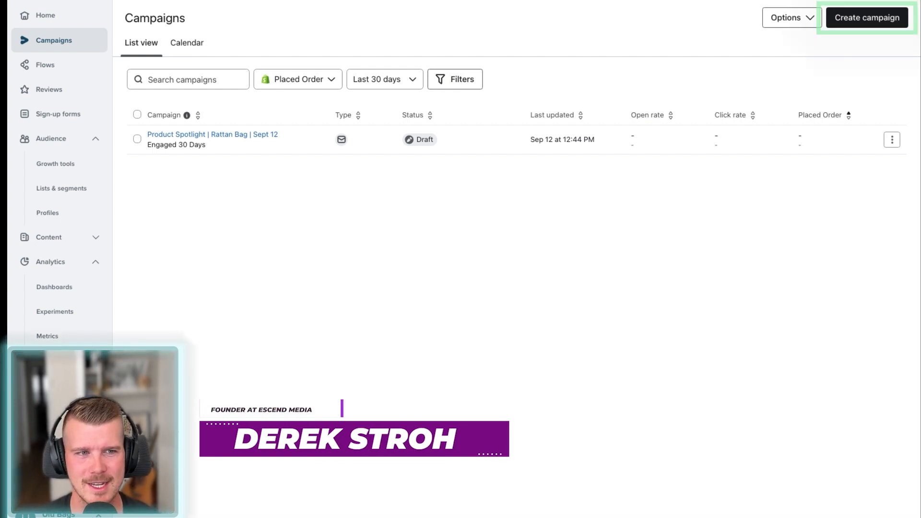
# - Start a new campaign from the Campaigns page so its Create panel appears
pyautogui.click(866, 17)
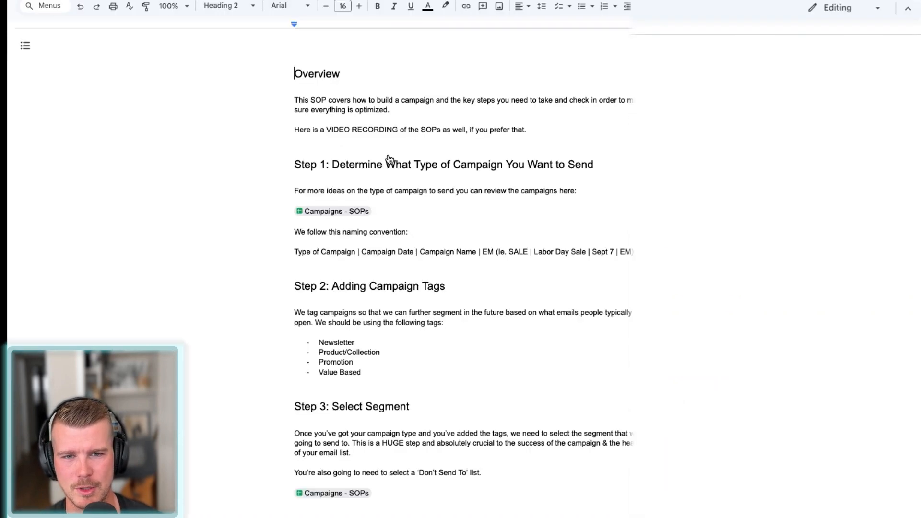
pyautogui.scroll(-3)
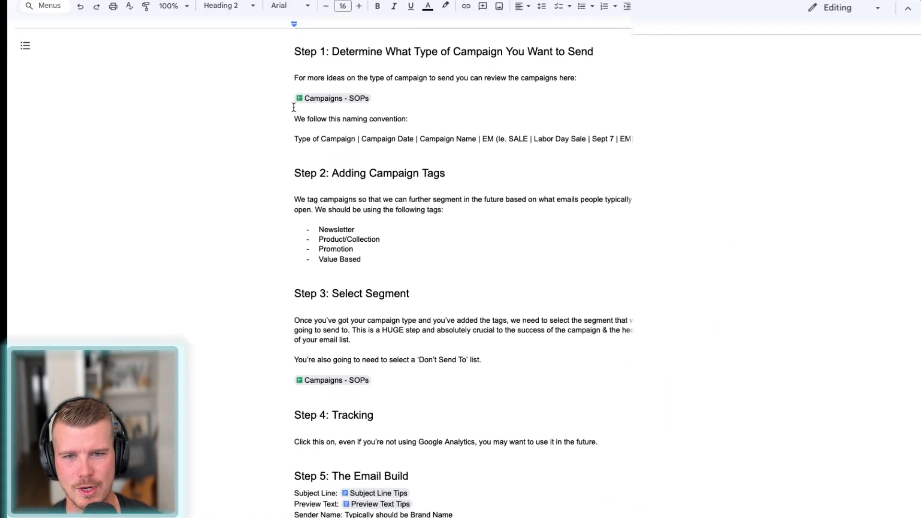
pyautogui.moveTo(294, 77); pyautogui.dragTo(578, 78)
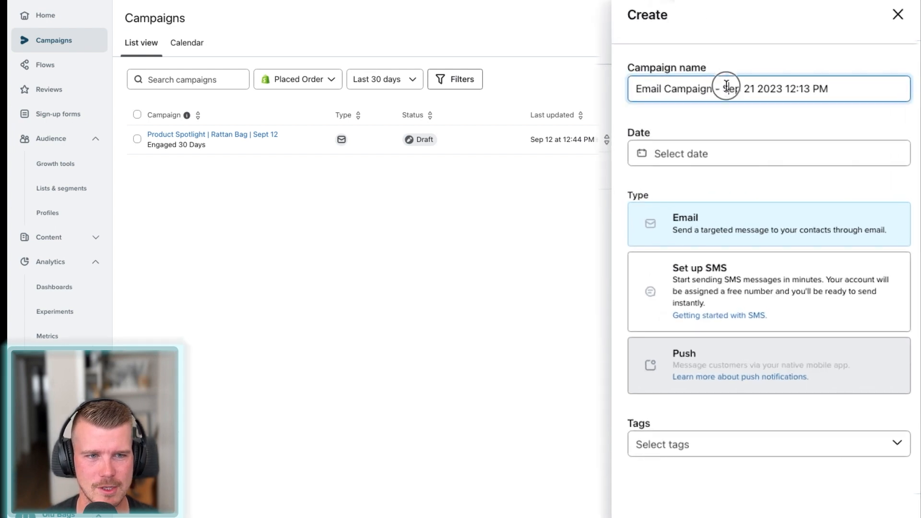
# - Enter the campaign name 'SALE | Labor Day | Sept 9 | EM' per the SOP convention
pyautogui.write('Sa')
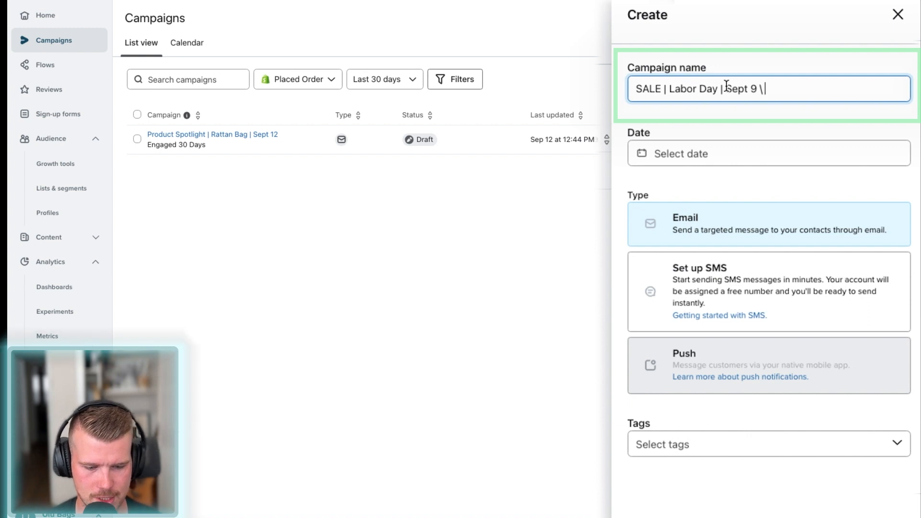
pyautogui.write('EM')
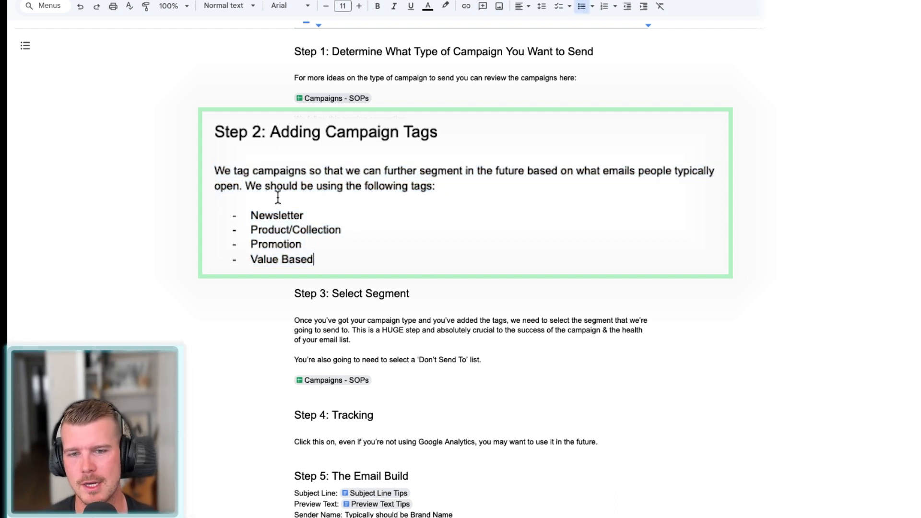
pyautogui.doubleClick(275, 215)
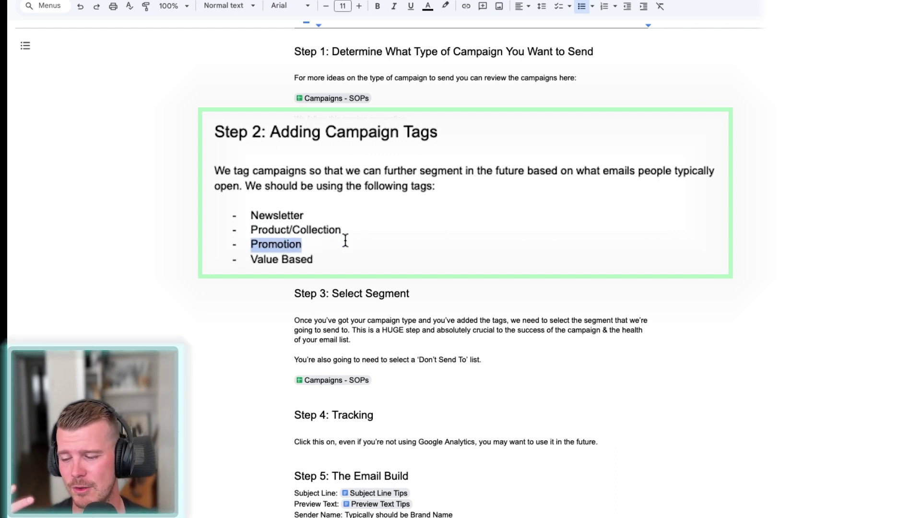
pyautogui.click(251, 259)
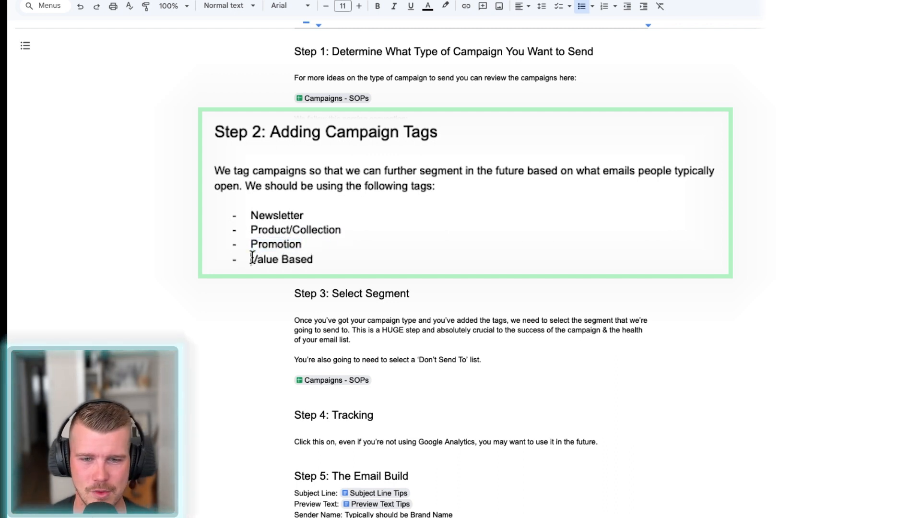
pyautogui.doubleClick(279, 259)
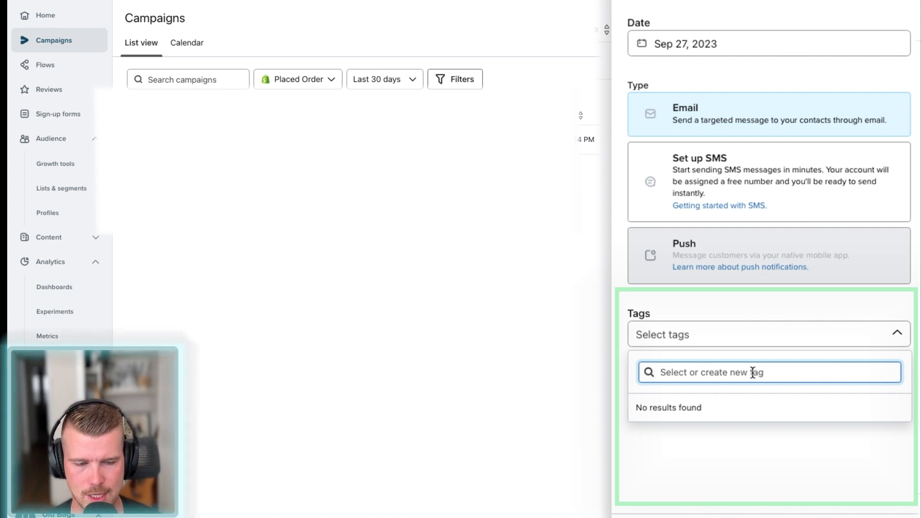
# - Search SALE in Tags, save and continue, then check the empty Tags dropdown on the Edit page
pyautogui.write('SALE | Labor Day | Sept 9 | EM')
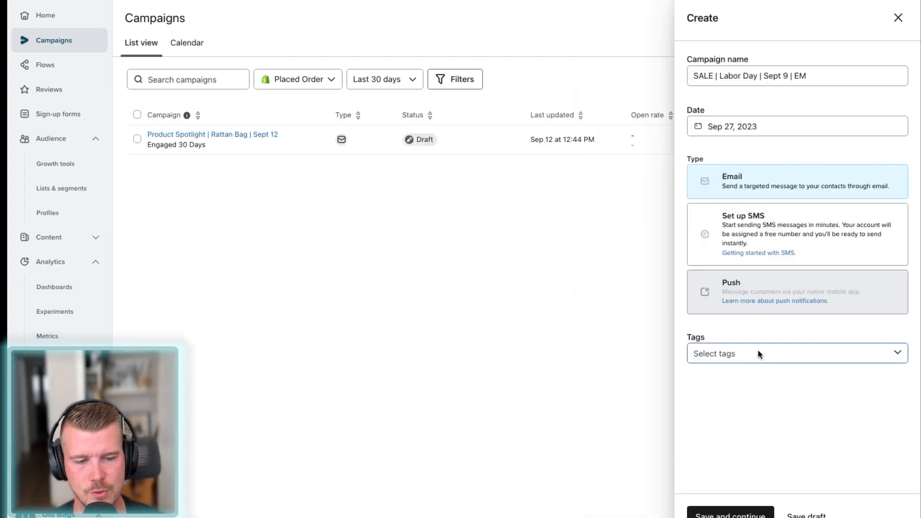
pyautogui.click(730, 516)
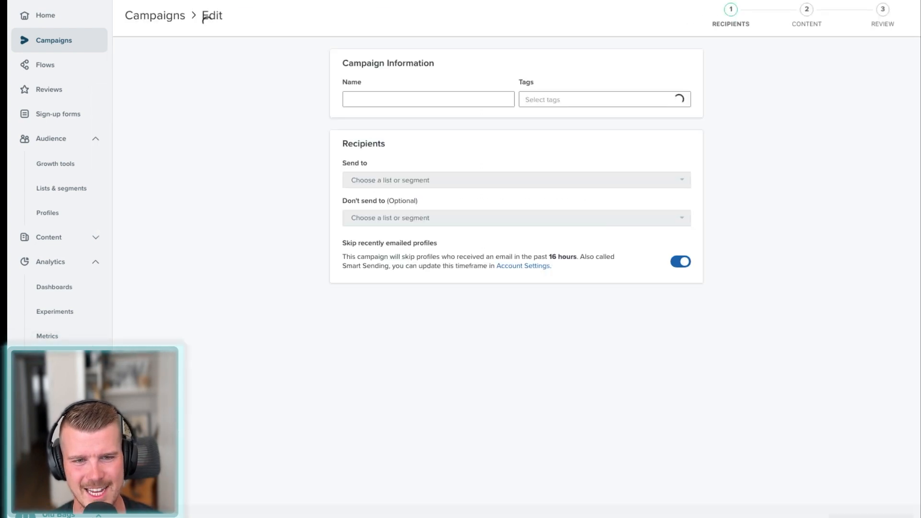
pyautogui.click(604, 99)
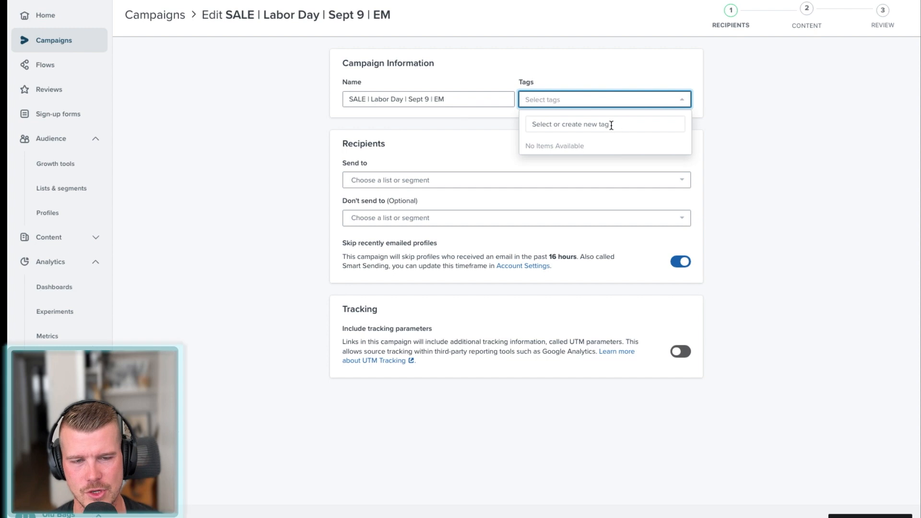
pyautogui.click(474, 196)
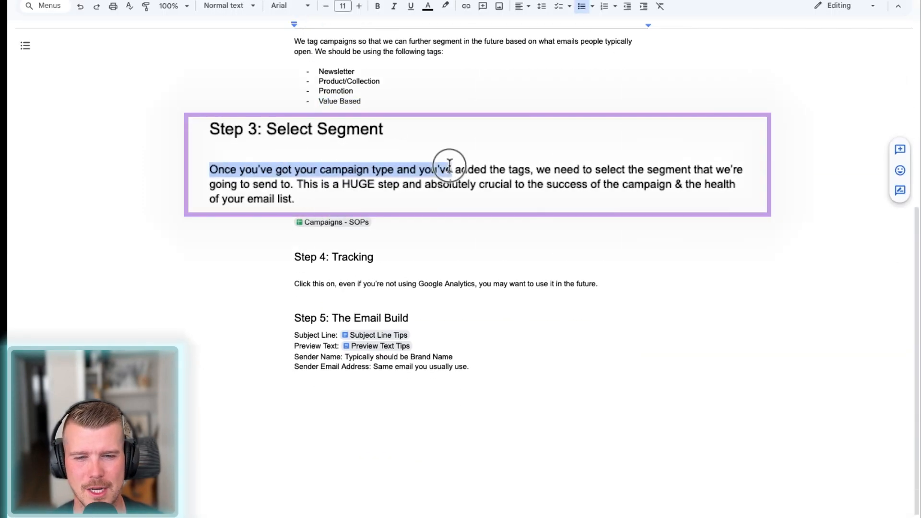
pyautogui.click(531, 177)
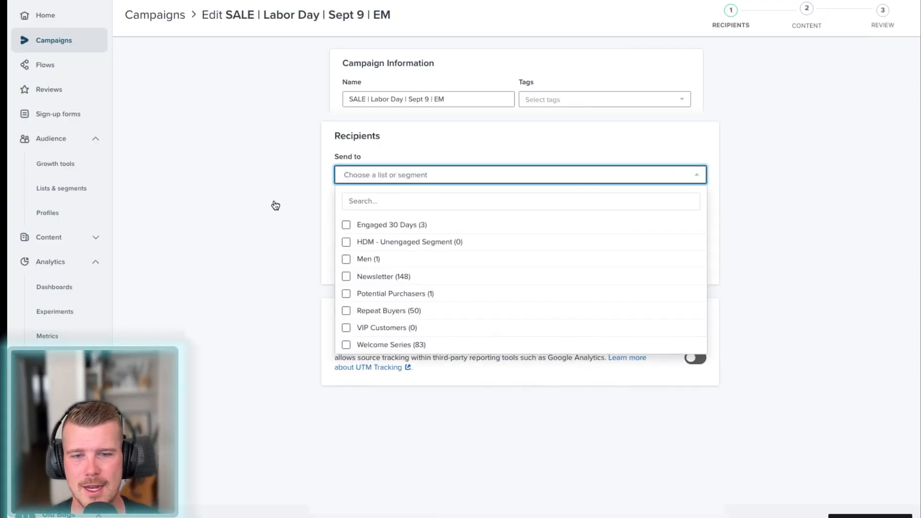
# - Target Engaged 30 Days, exclude HDM - Unengaged Segment, and enable link tracking parameters
pyautogui.click(345, 225)
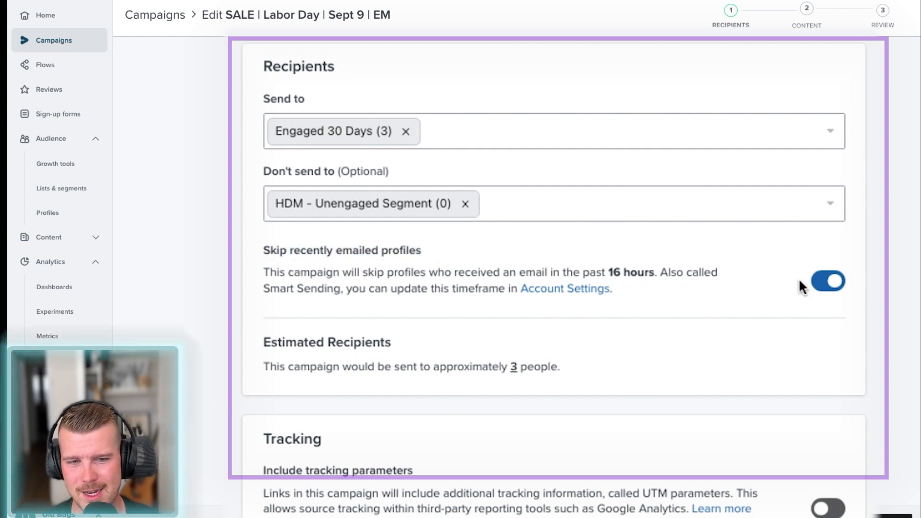
pyautogui.scroll(-3)
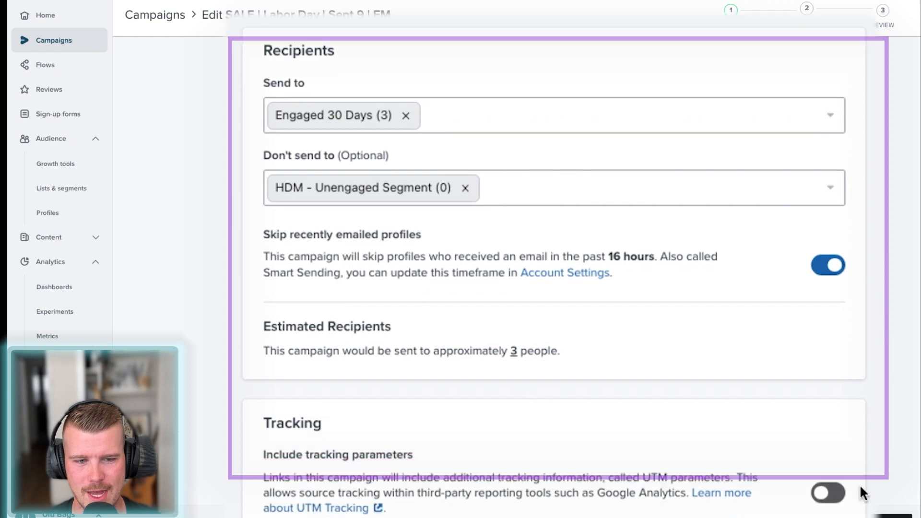
pyautogui.scroll(-3)
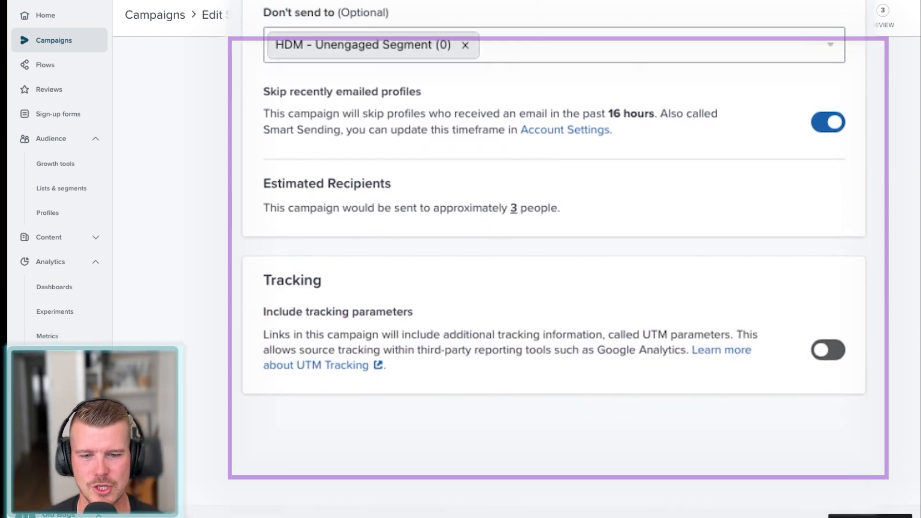
pyautogui.click(828, 353)
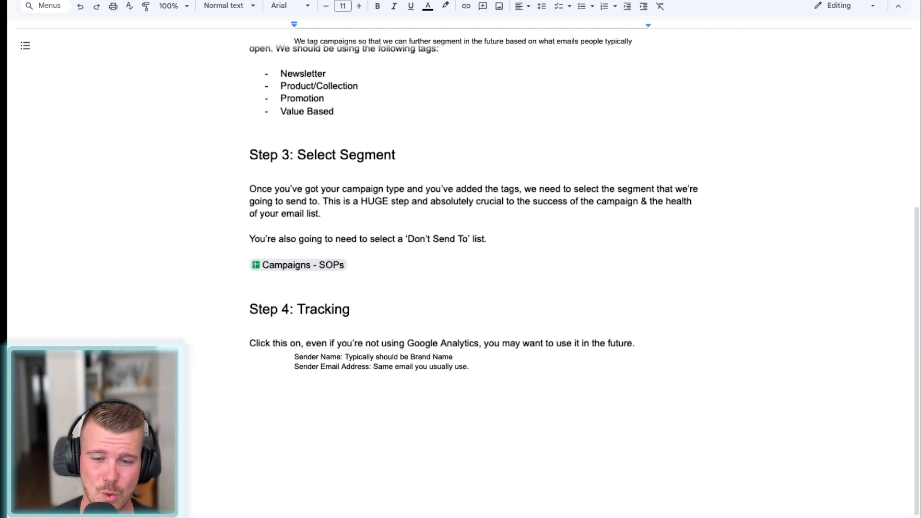
pyautogui.doubleClick(364, 363)
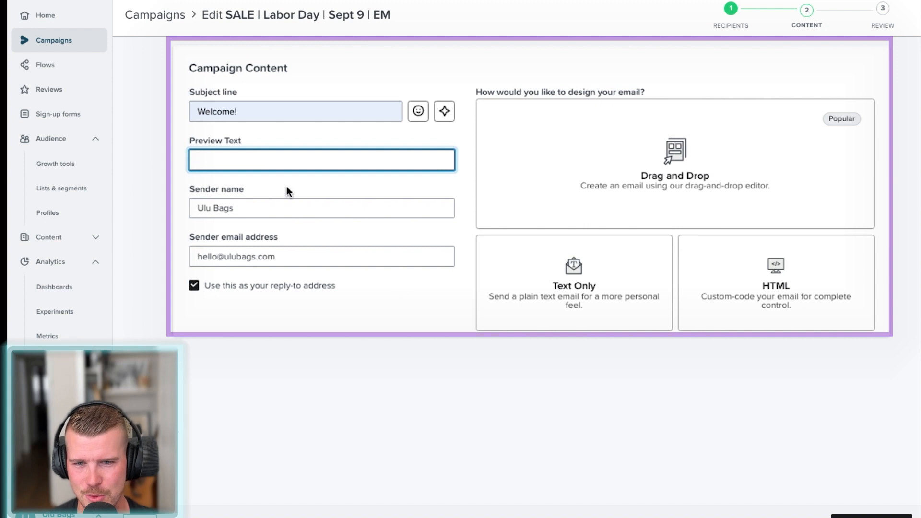
# - Set preview text 'Join the club', confirm the sender name, and choose Drag and Drop design
pyautogui.write('Joi')
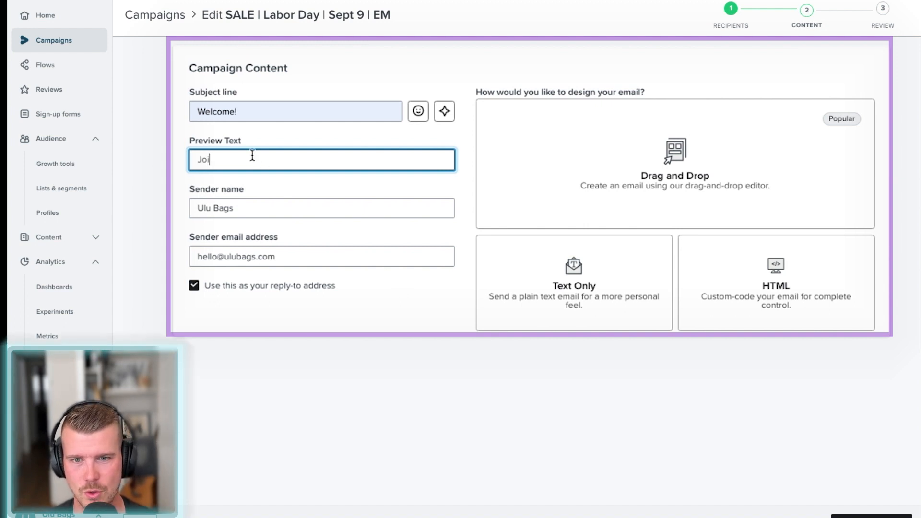
pyautogui.click(323, 208)
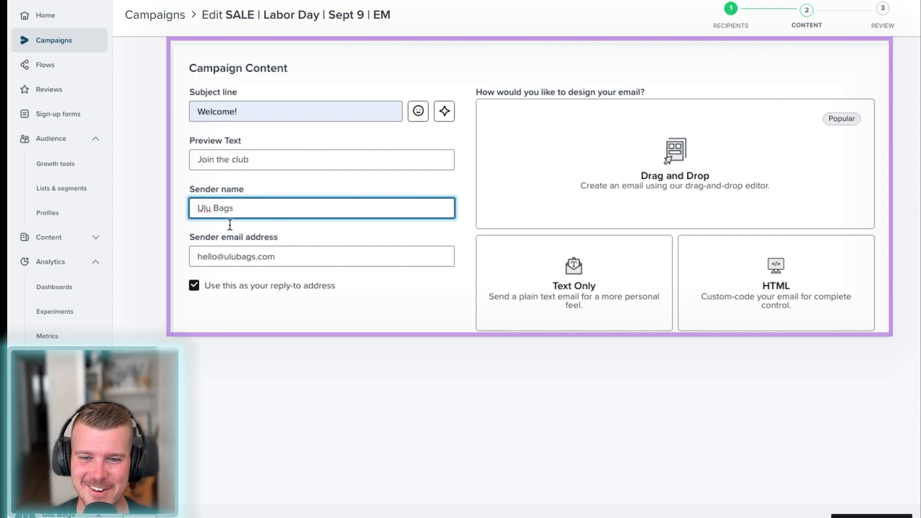
pyautogui.moveTo(200, 295)
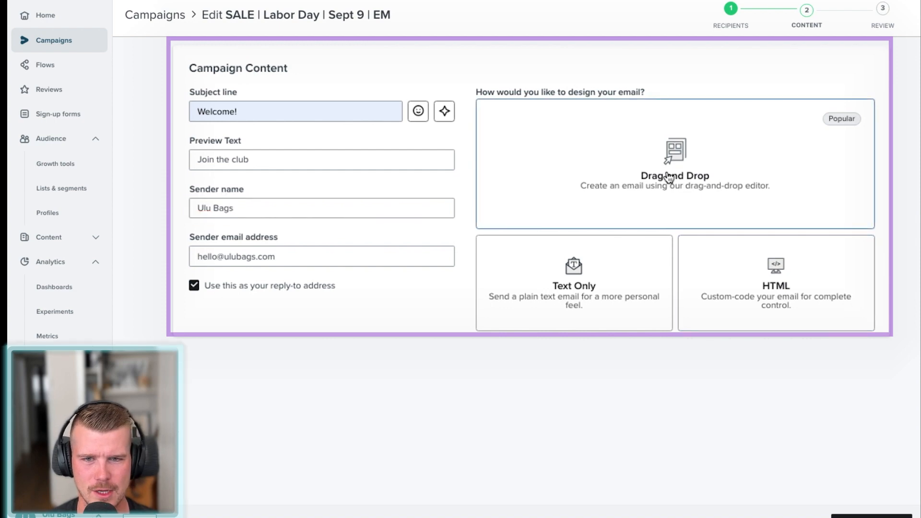
pyautogui.click(675, 158)
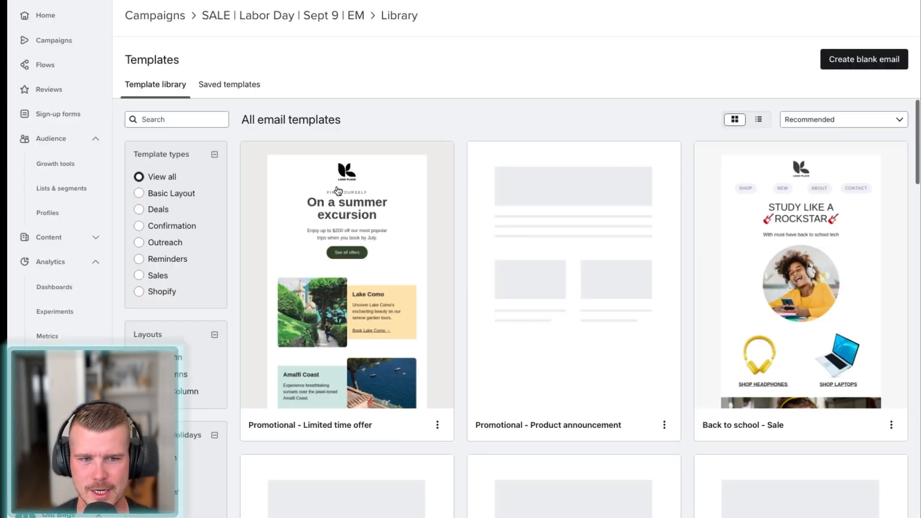
# - Filter the library to Valentine's Day and preview the Valentine's day - Deal template
pyautogui.scroll(-3)
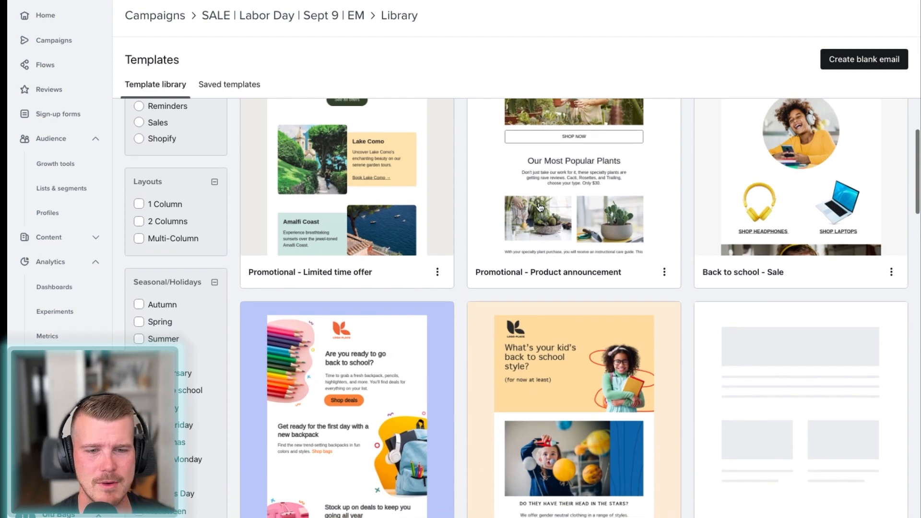
pyautogui.scroll(-3)
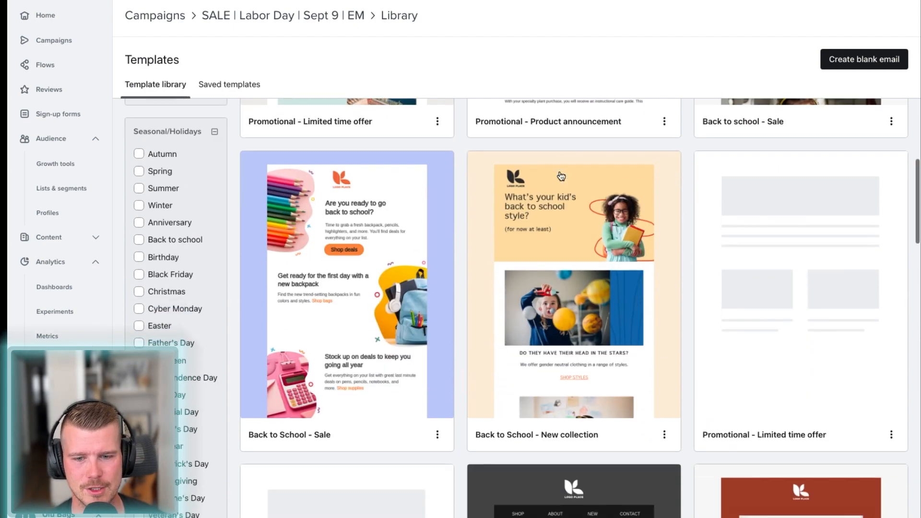
pyautogui.scroll(-3)
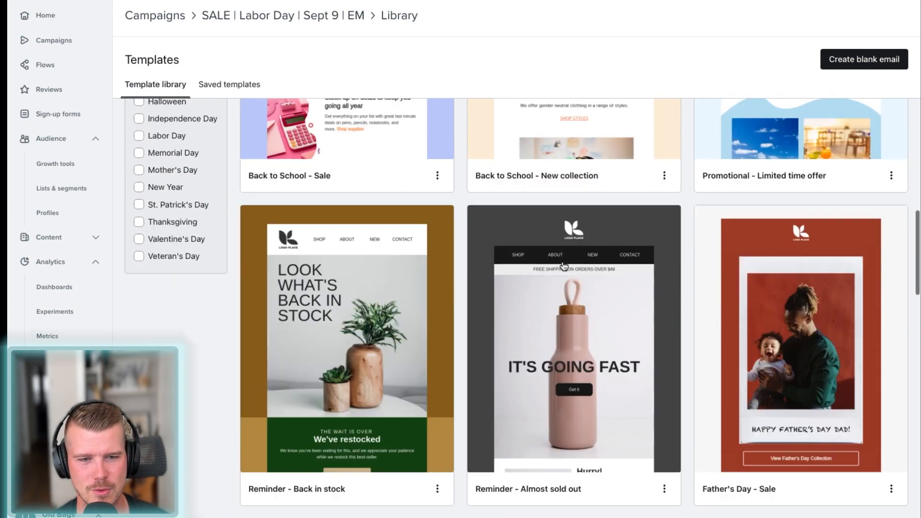
pyautogui.scroll(-3)
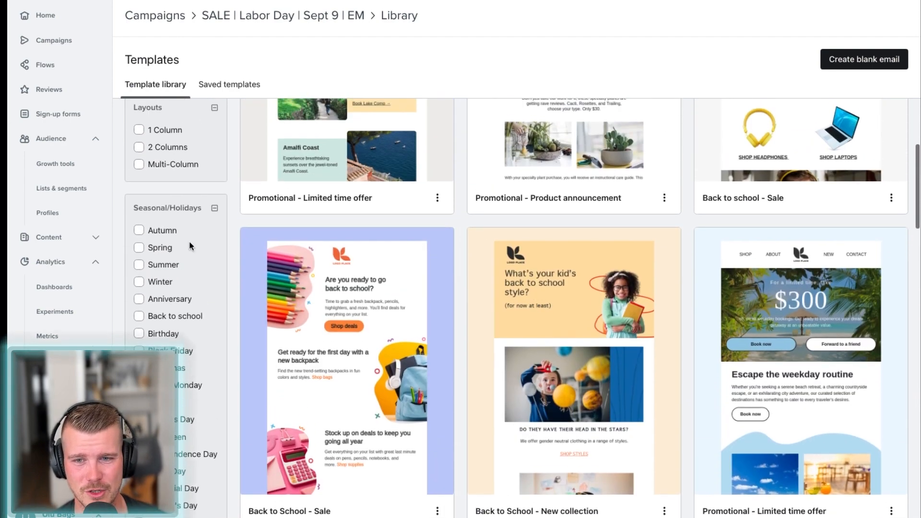
pyautogui.scroll(-3)
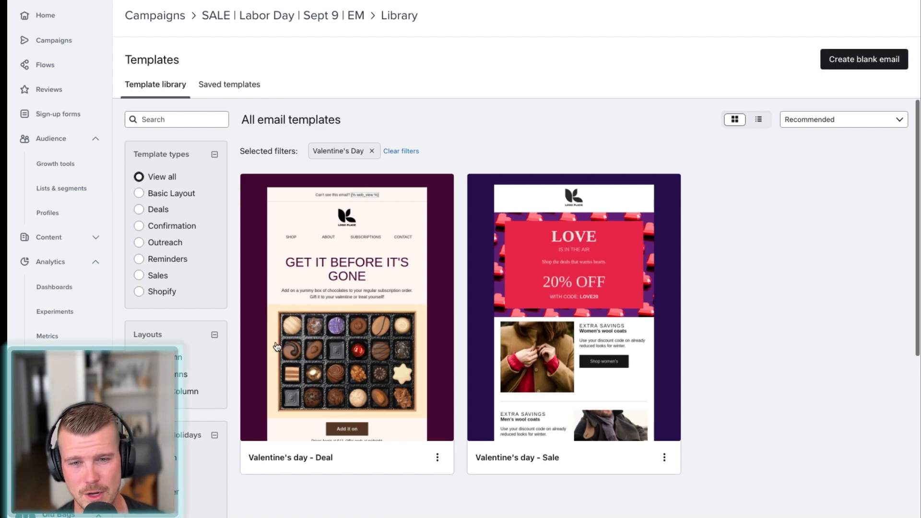
pyautogui.moveTo(360, 327)
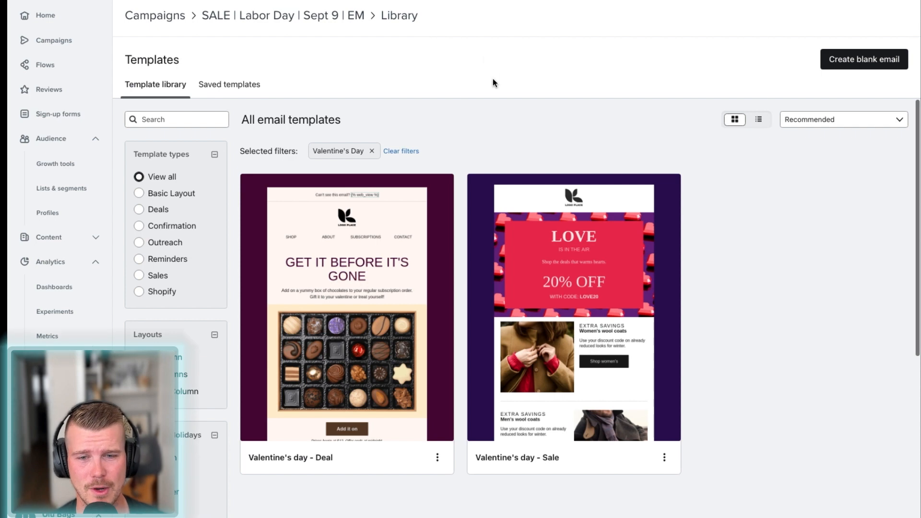
pyautogui.moveTo(370, 330)
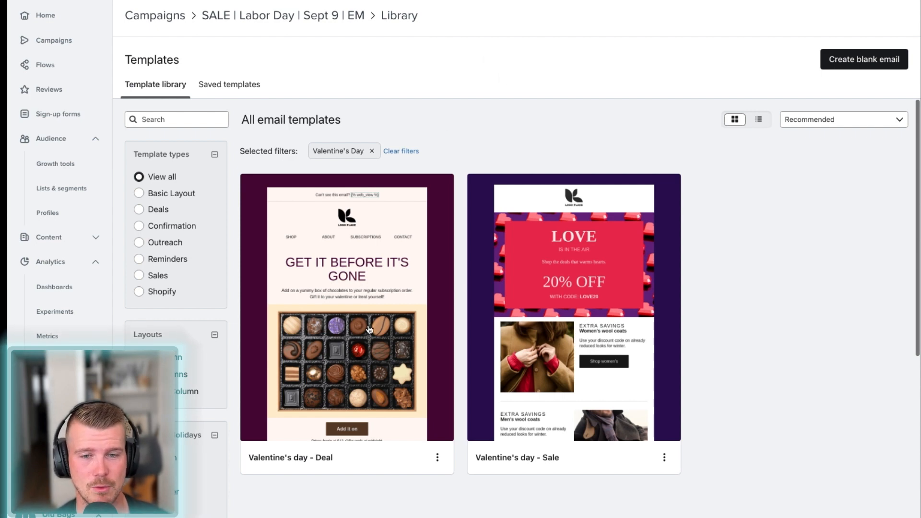
pyautogui.click(368, 329)
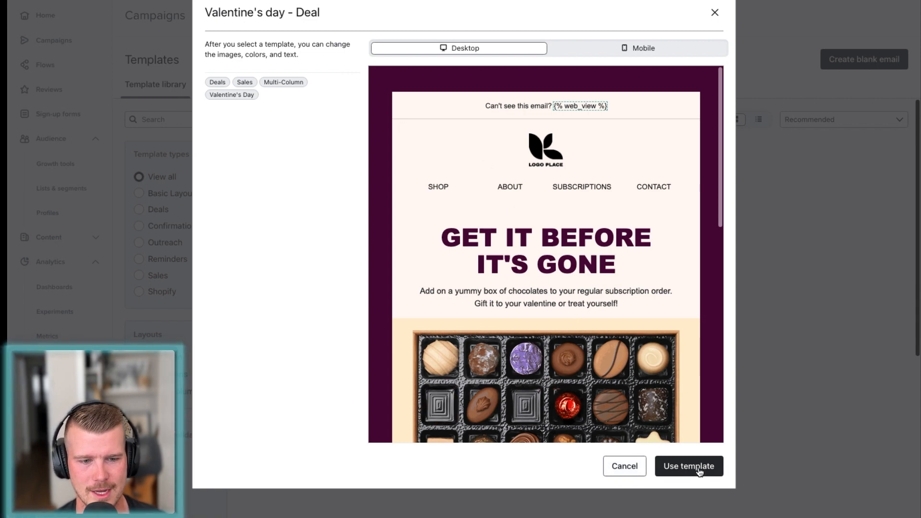
# - Use the Valentine's day - Deal template and select its Add it on button for styling
pyautogui.click(689, 466)
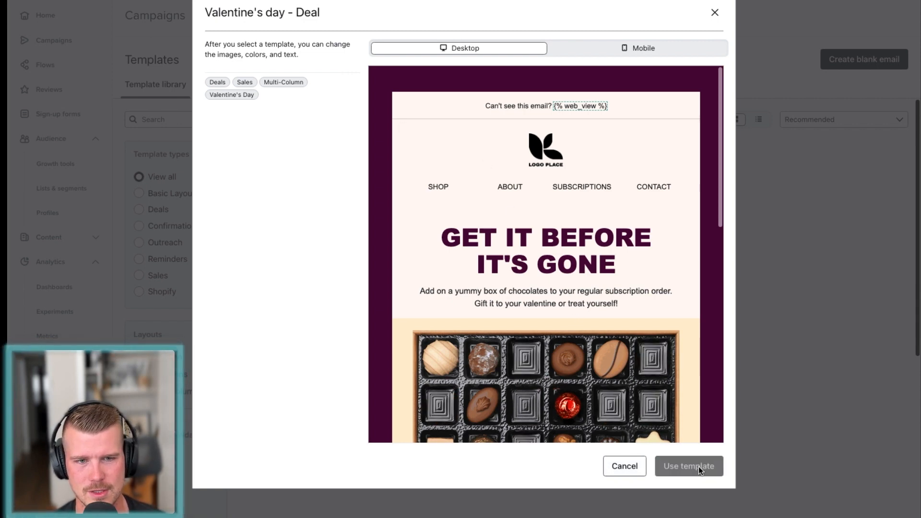
pyautogui.click(689, 467)
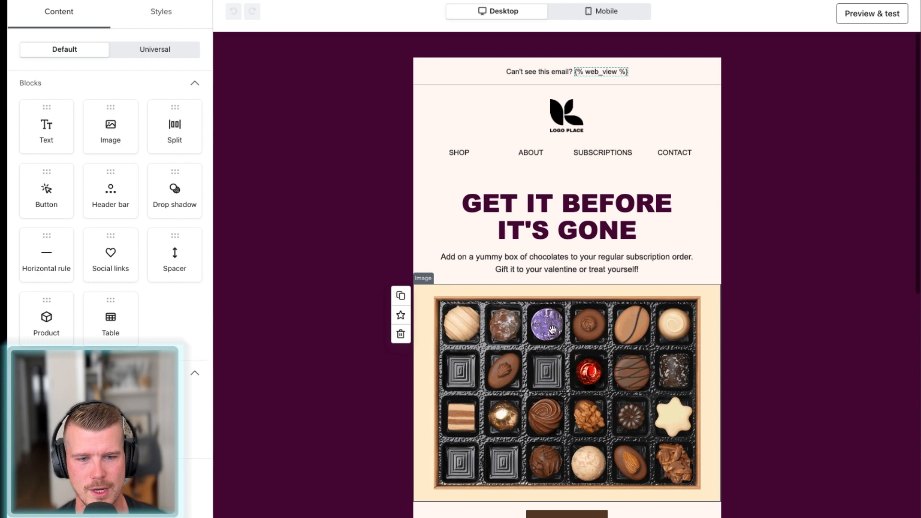
pyautogui.scroll(-3)
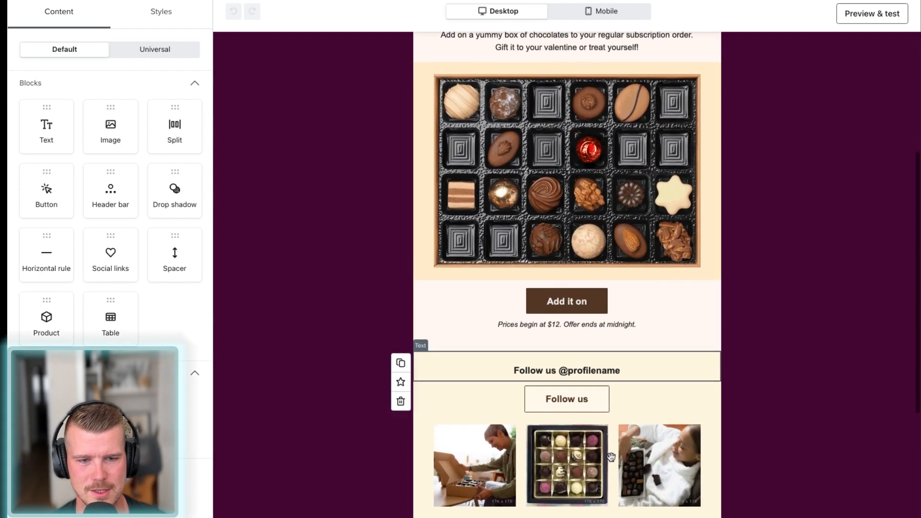
pyautogui.click(566, 301)
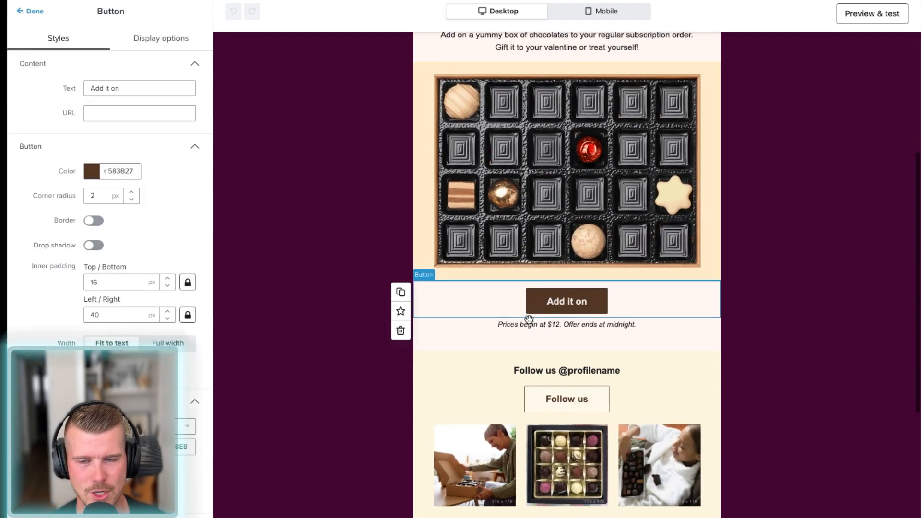
pyautogui.scroll(-3)
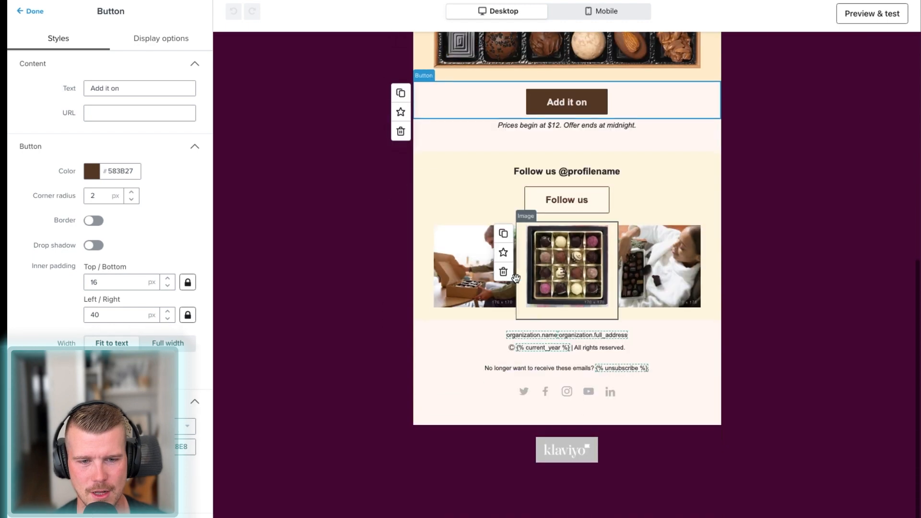